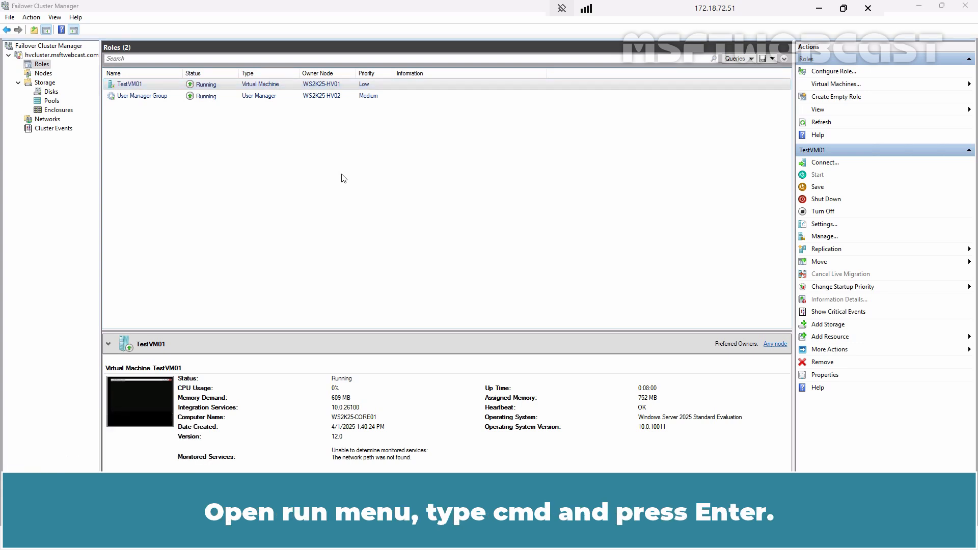
- Run a continuous ping to 172.18.72.61 and minimize Command Prompt
text(p)
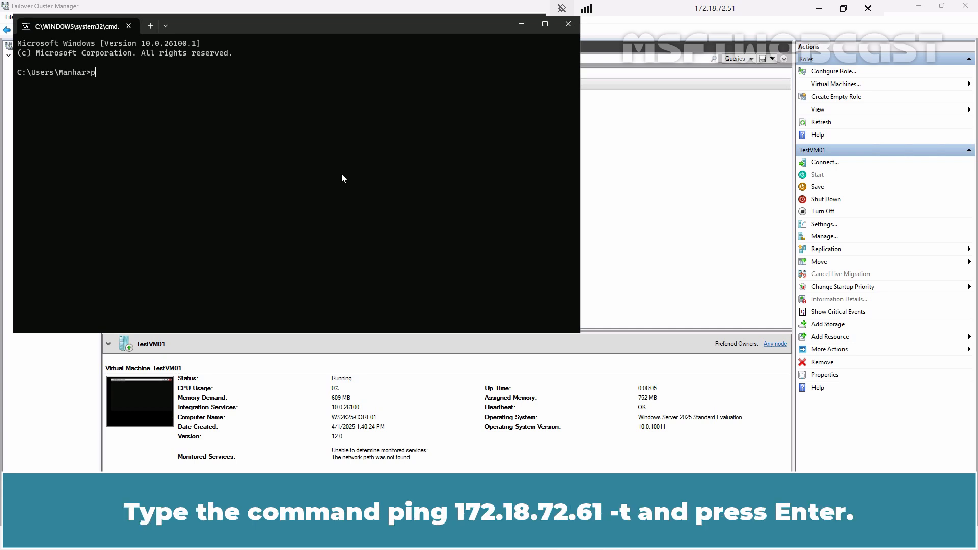
text(ing 172.)
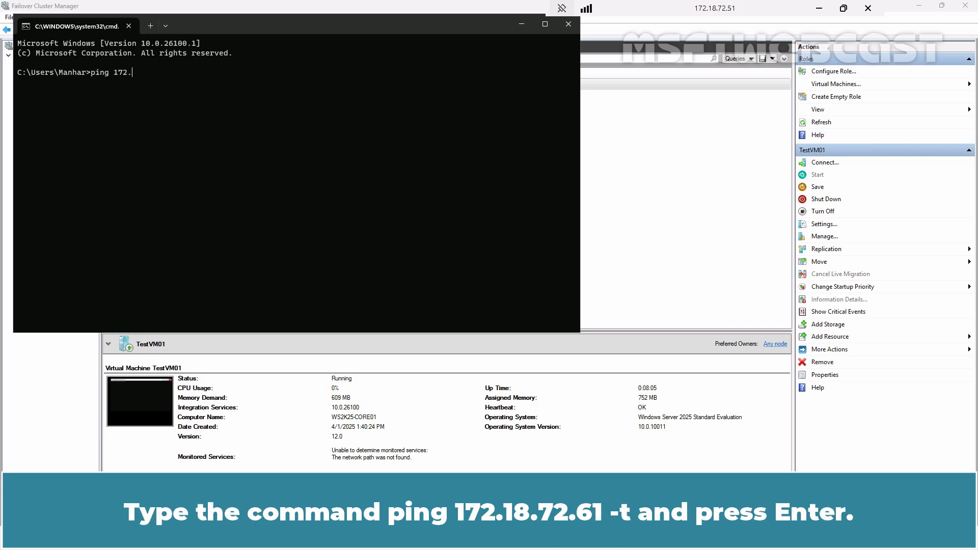
text(18.72.61 -t)
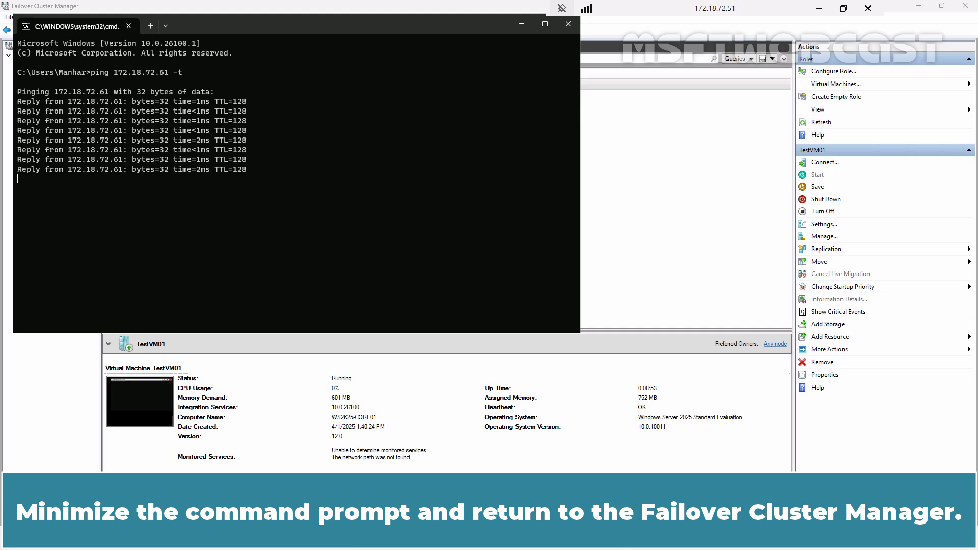
click(521, 24)
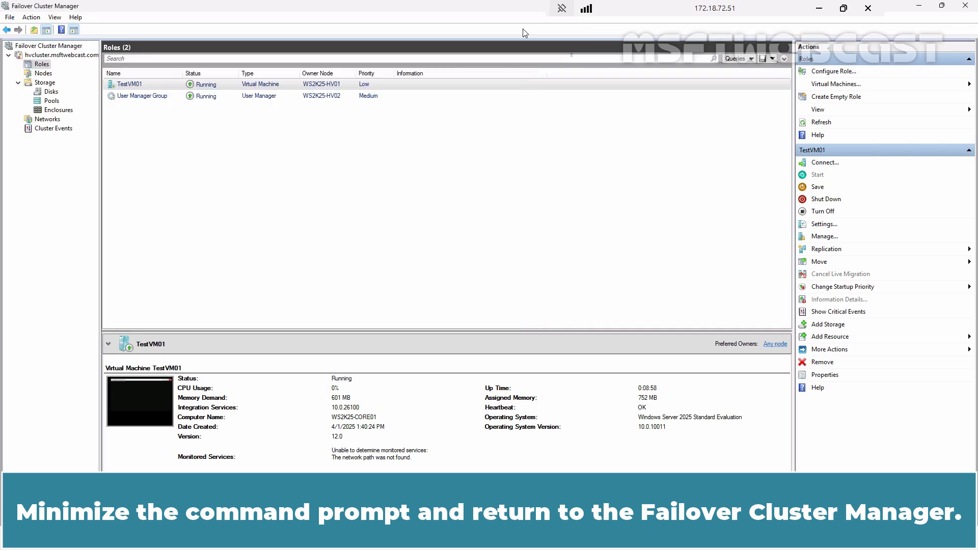
click(131, 84)
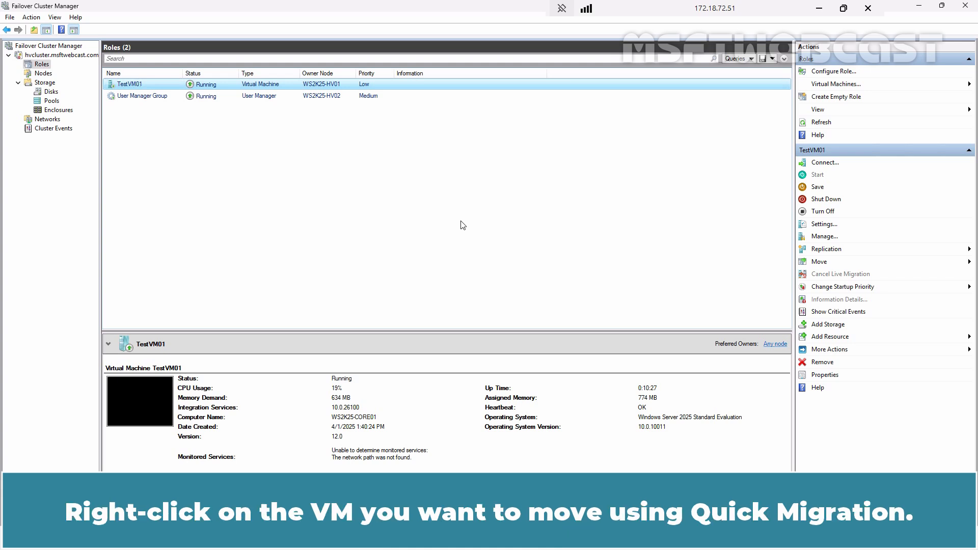
- From TestVM01's context menu, choose Move > Quick Migration > Select Node
right_click(129, 83)
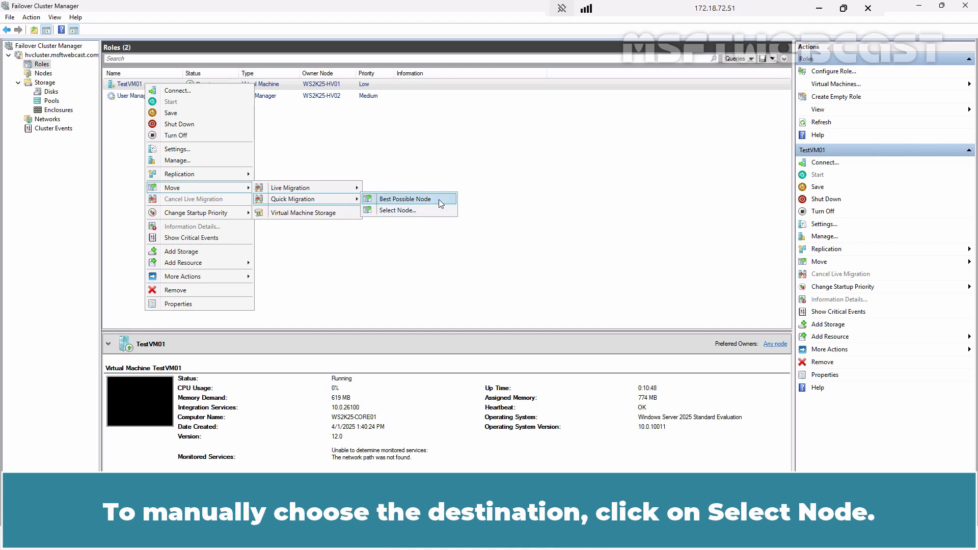
mouse_move(400, 211)
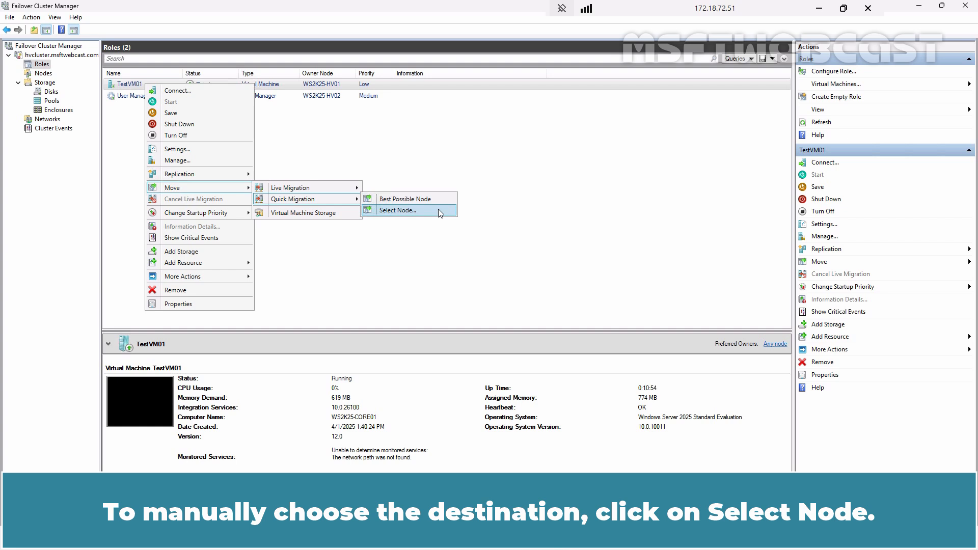
click(396, 209)
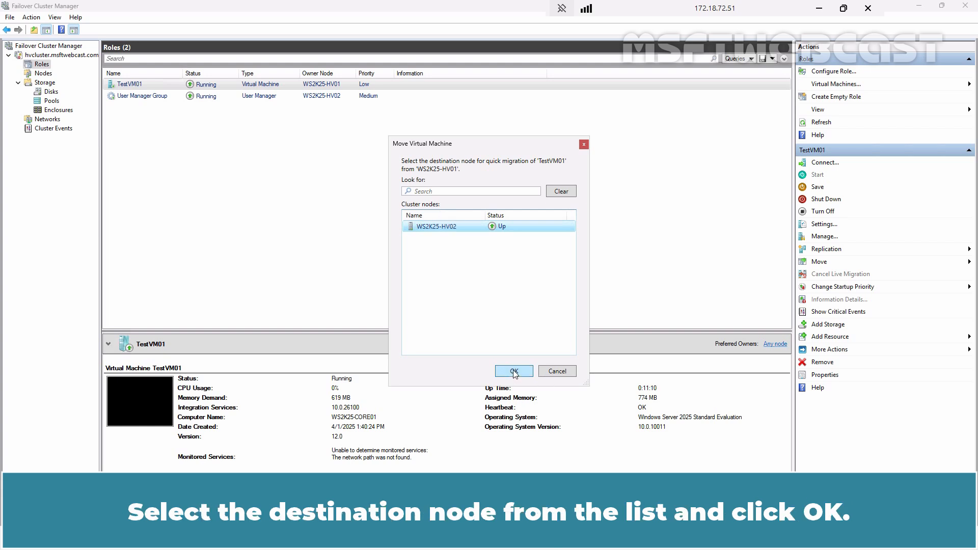
- Confirm quick migration of TestVM01 to WS2K25-HV02
click(513, 371)
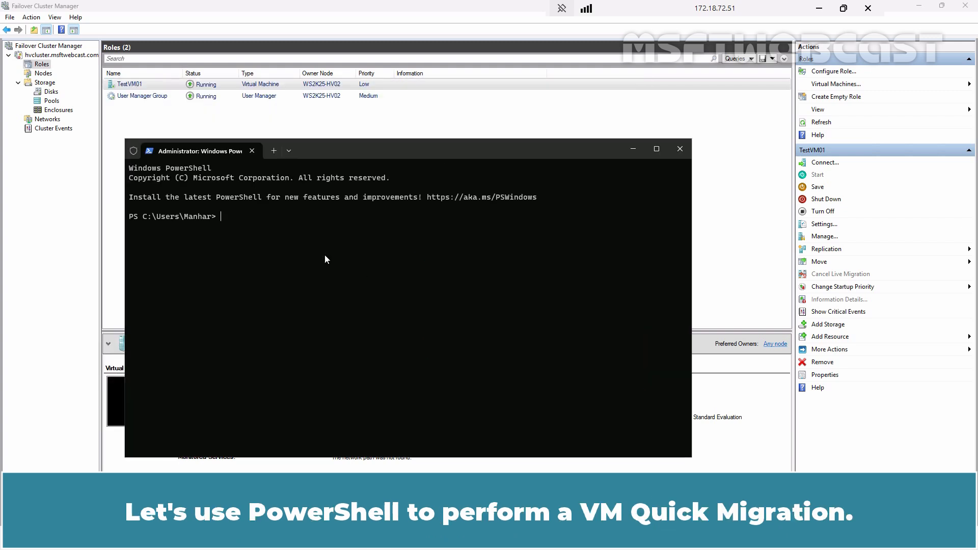
- Type Move-ClusterVirtualMachineRole -Name TestVM01 -MigrationType Quick -Node WS2K25-HV01
text(Move-ClusterVirtualMachineRole -Name TestVM01 -MigrationType Quick -Node WS2K25-HV01)
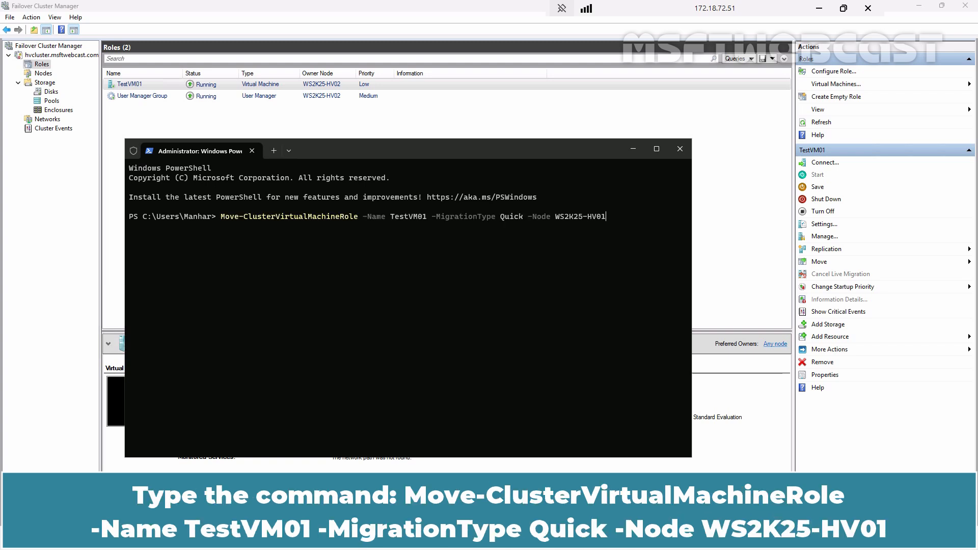